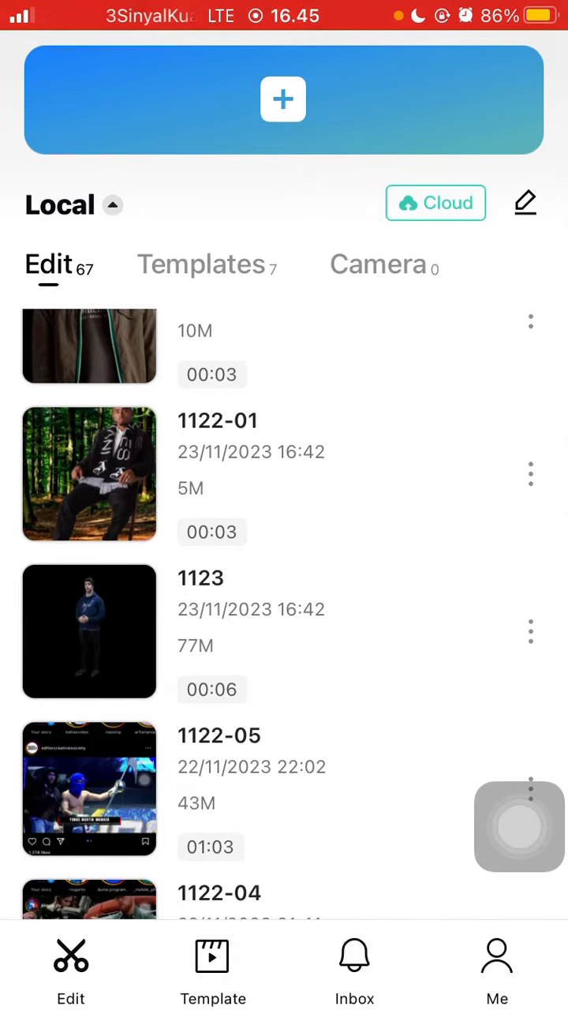
# - Start a new project with the seated man screenshot and begin cropping the clip
pyautogui.scroll(-3)
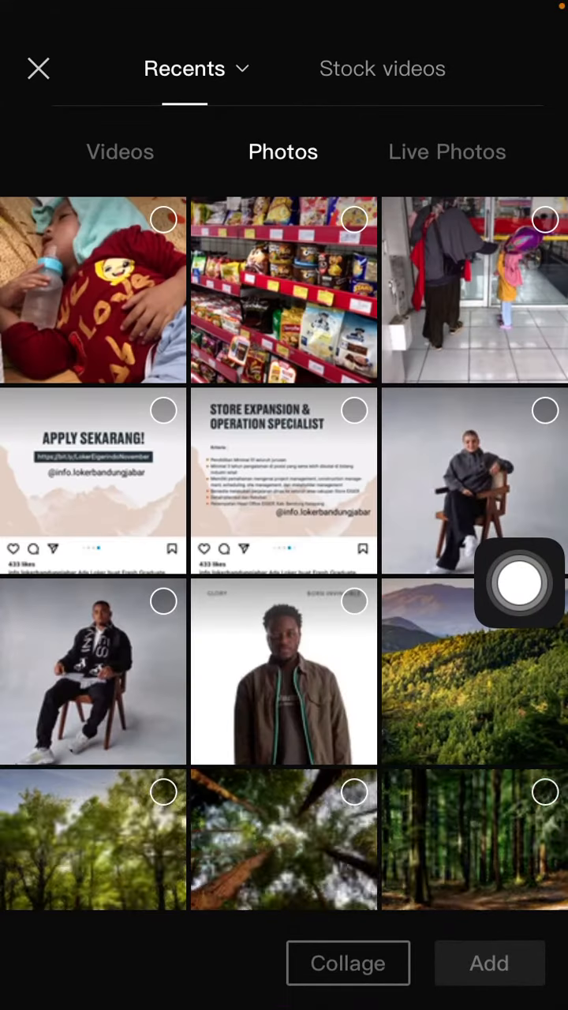
pyautogui.scroll(-3)
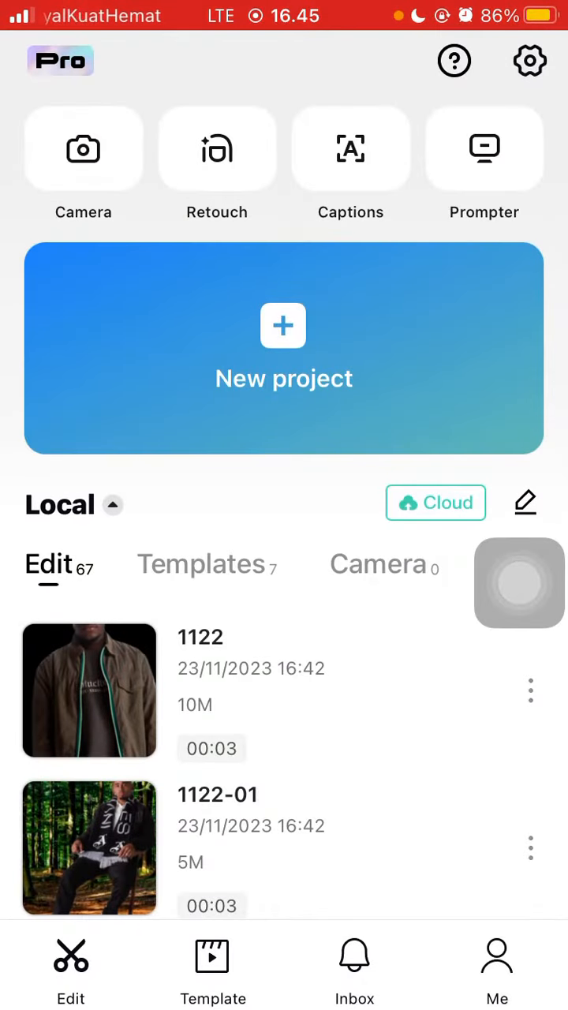
pyautogui.click(88, 848)
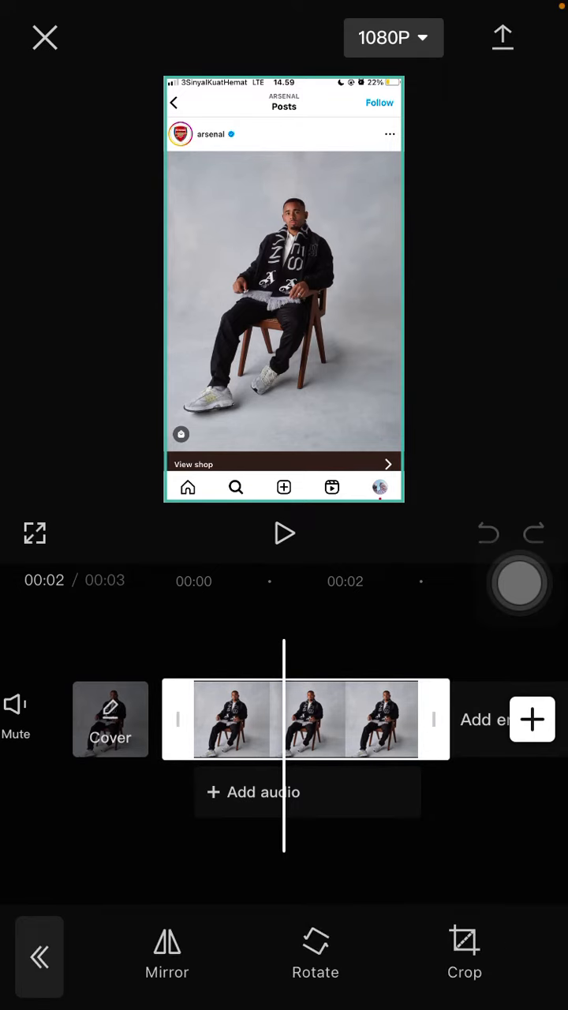
pyautogui.click(465, 951)
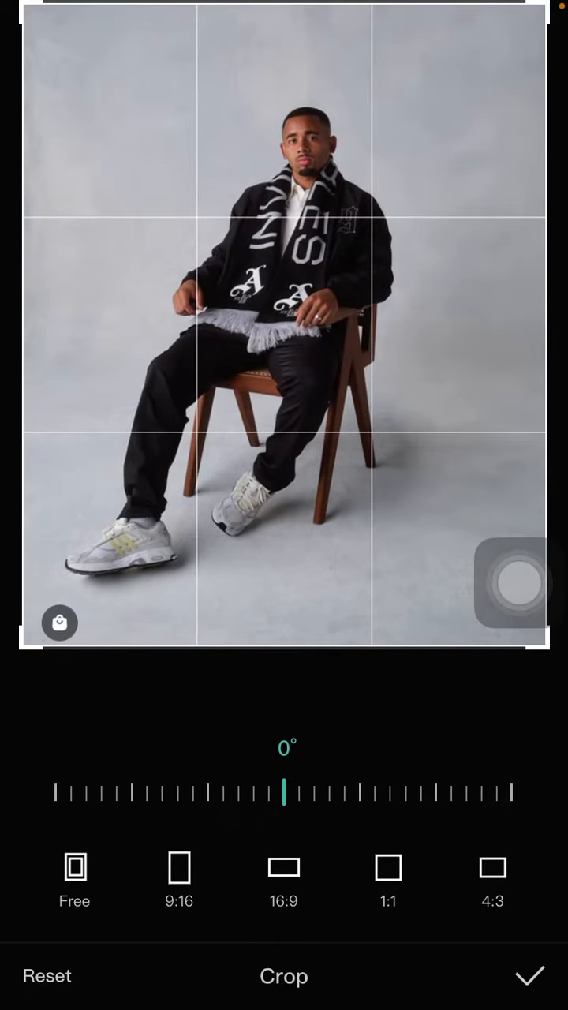
# - Confirm the crop to just the seated man's photo and go to video effects
pyautogui.click(530, 978)
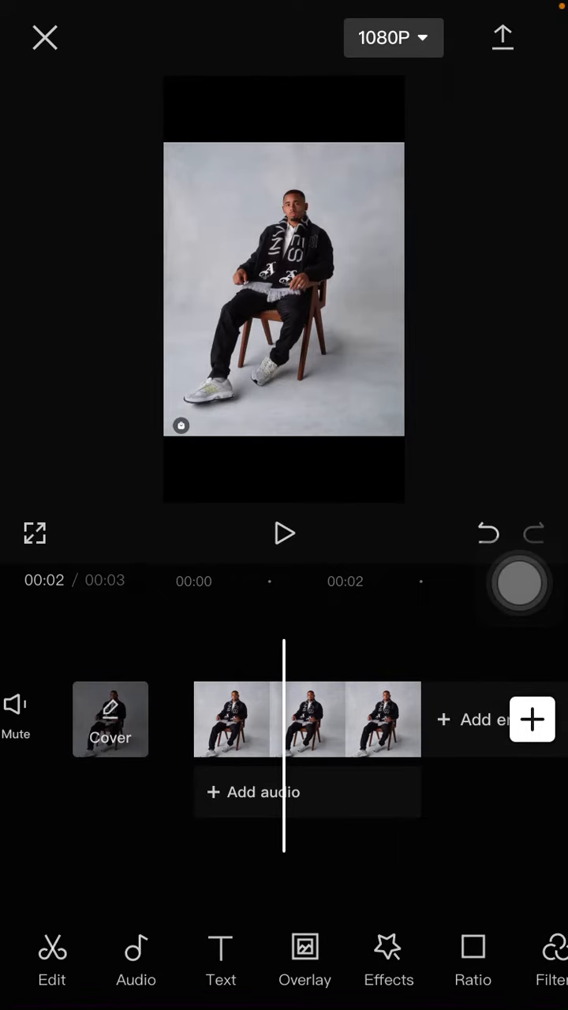
pyautogui.click(388, 951)
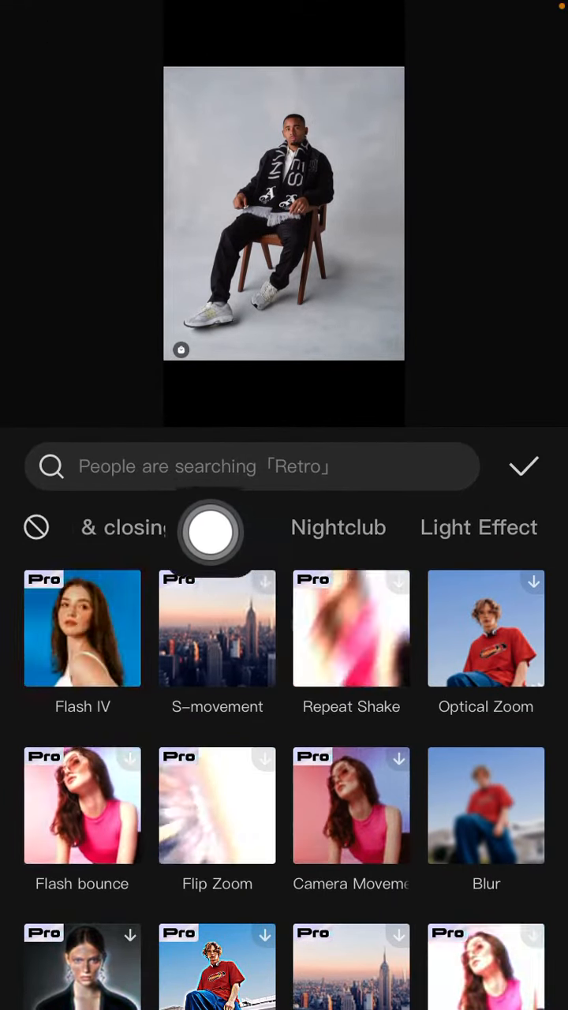
# - Switch the effects library to the Lens category
pyautogui.click(284, 528)
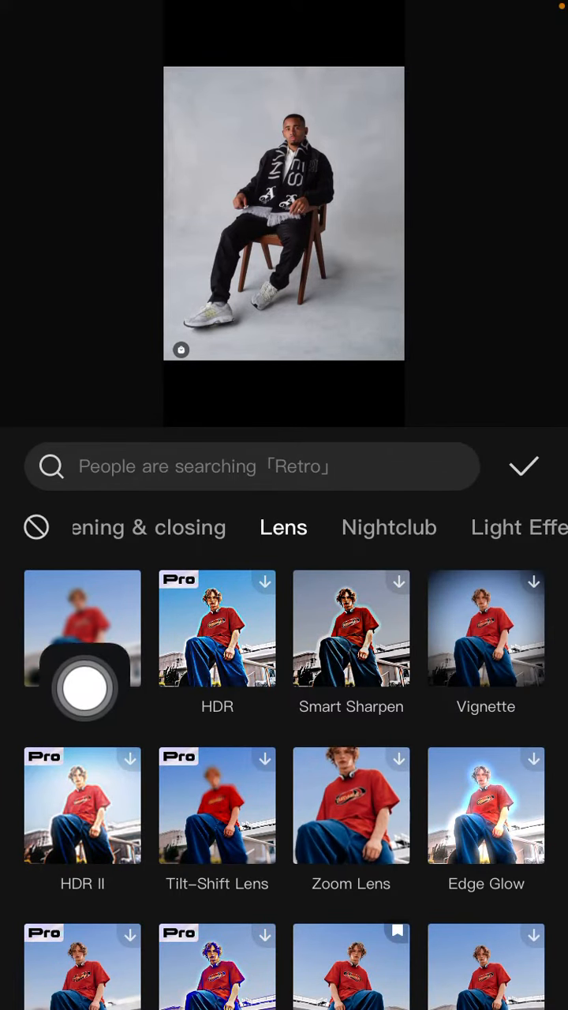
# - Apply the Blur lens effect and set its strength to 46 (via 31)
pyautogui.click(82, 628)
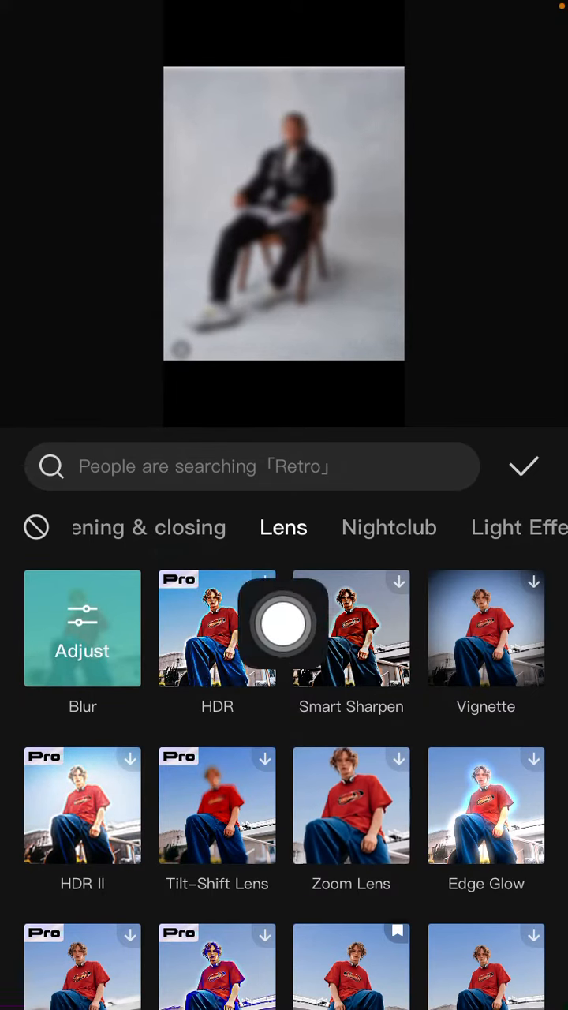
pyautogui.click(82, 628)
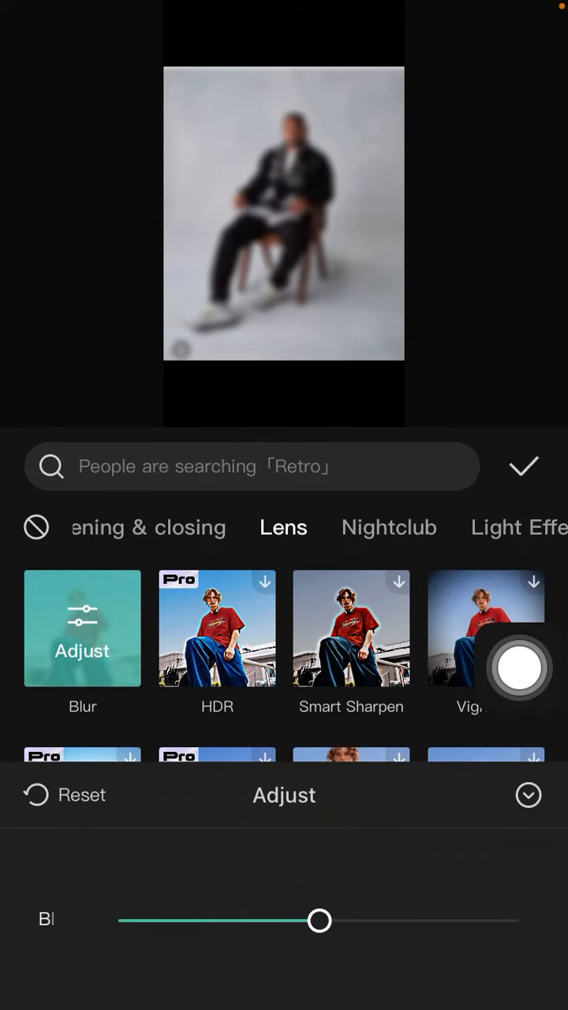
pyautogui.moveTo(319, 921); pyautogui.dragTo(244, 921)
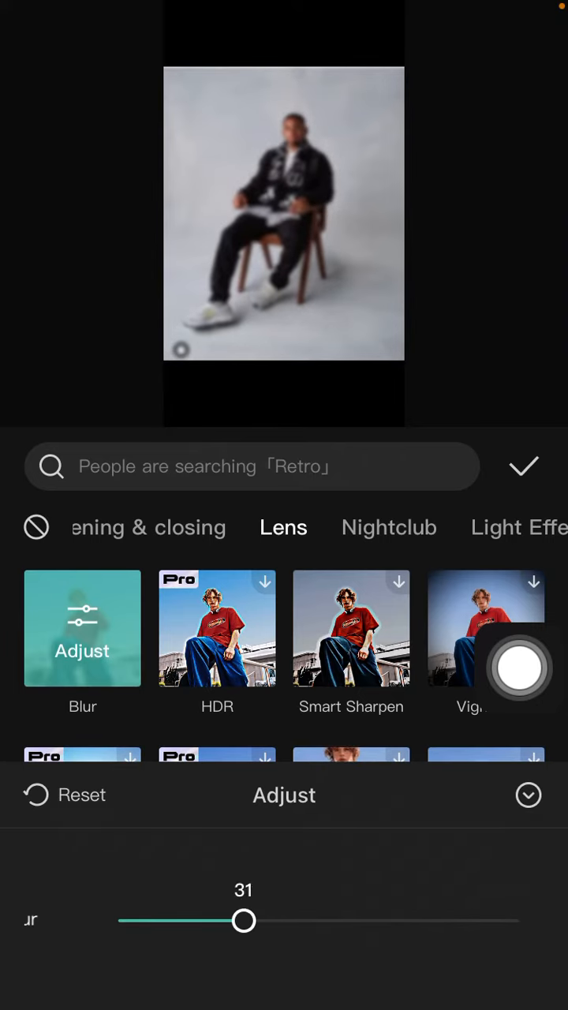
pyautogui.moveTo(243, 921); pyautogui.dragTo(303, 921)
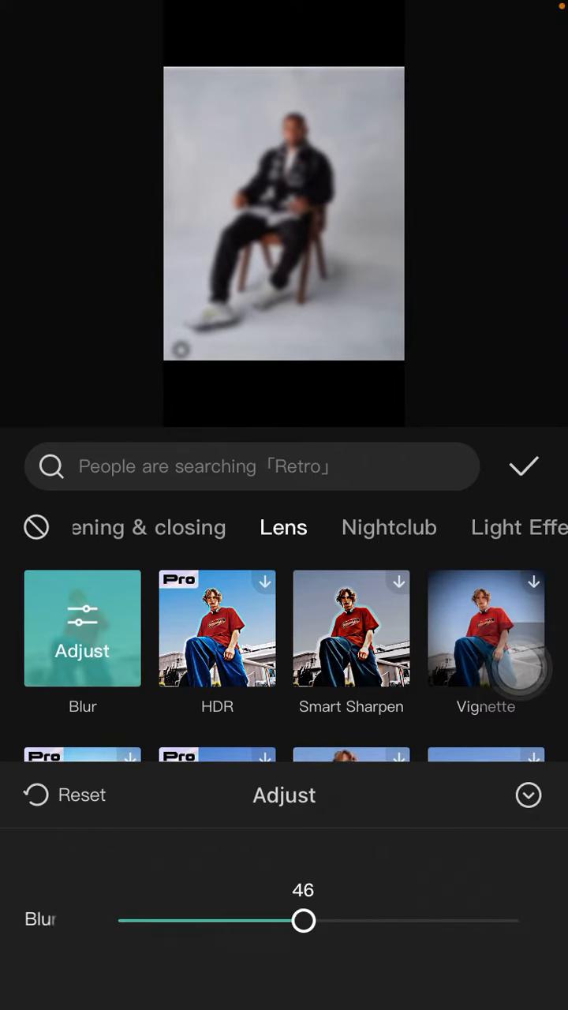